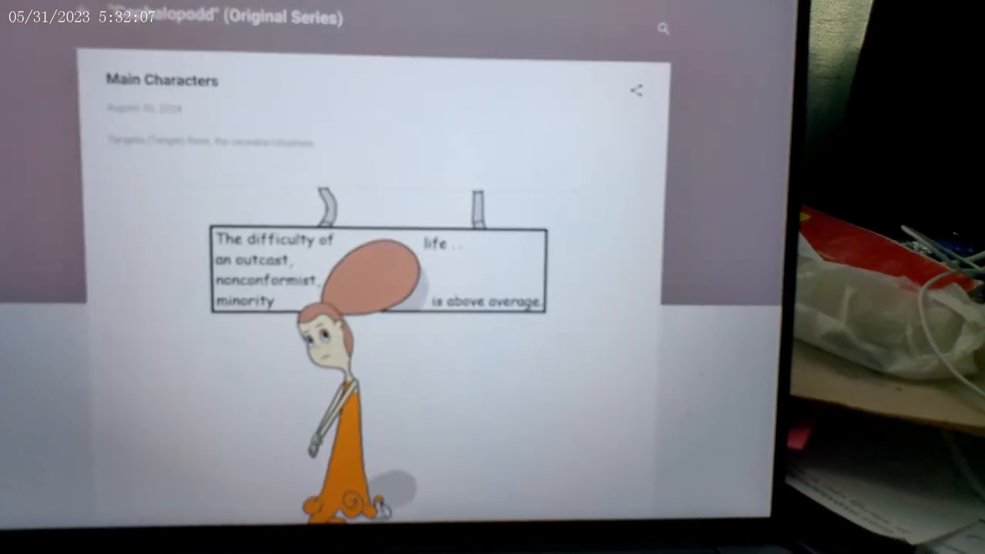
scroll(down, 3)
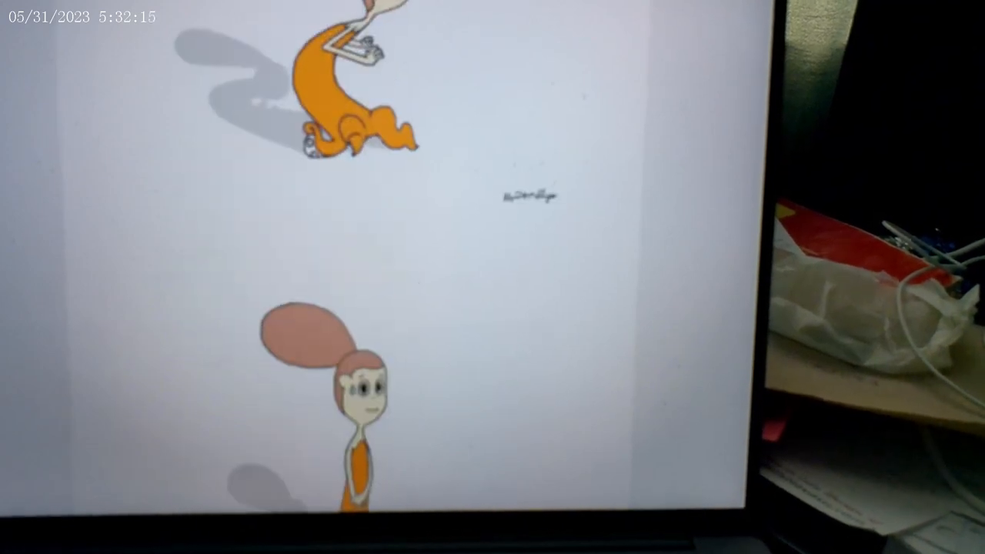
scroll(down, 3)
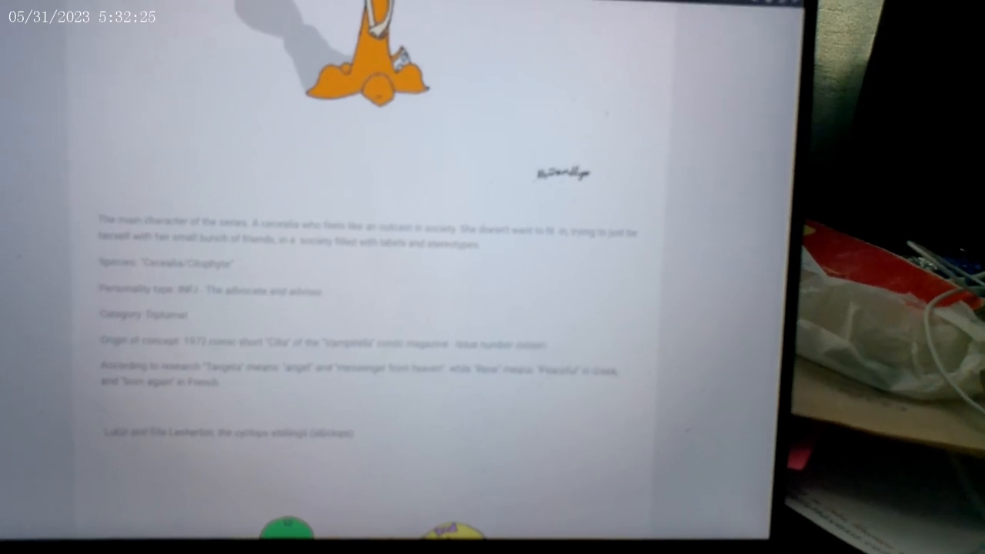